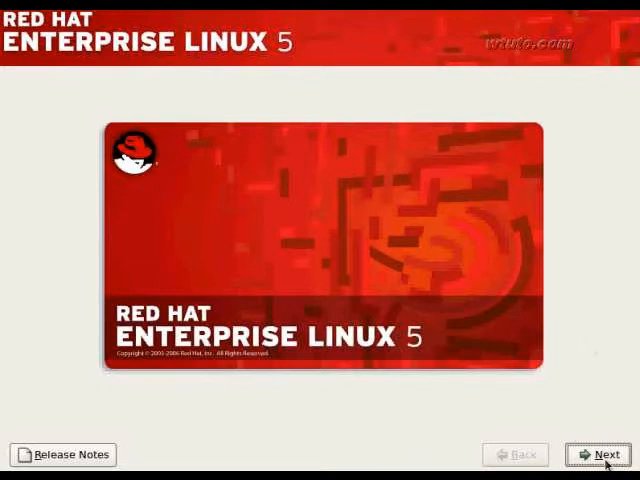
# Step: Proceed past the welcome screen keeping English language and U.S. English keyboard
pyautogui.click(604, 454)
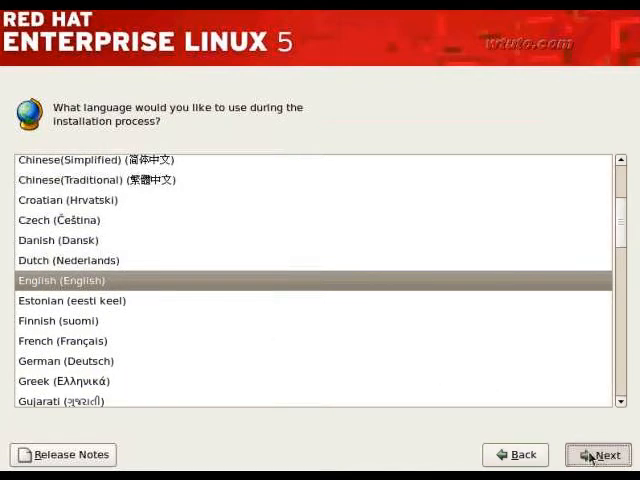
pyautogui.click(598, 456)
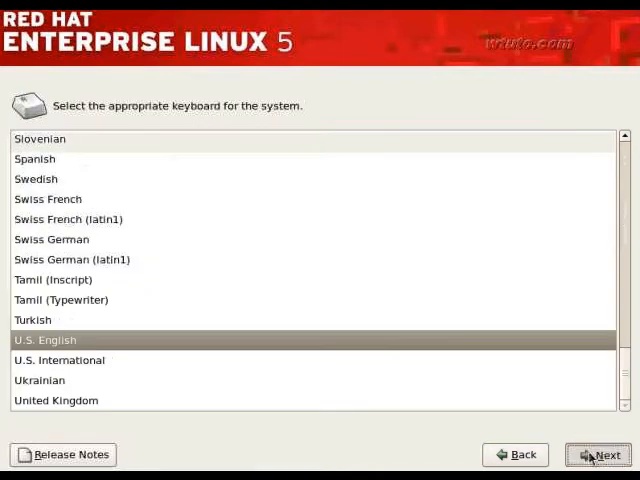
pyautogui.click(600, 456)
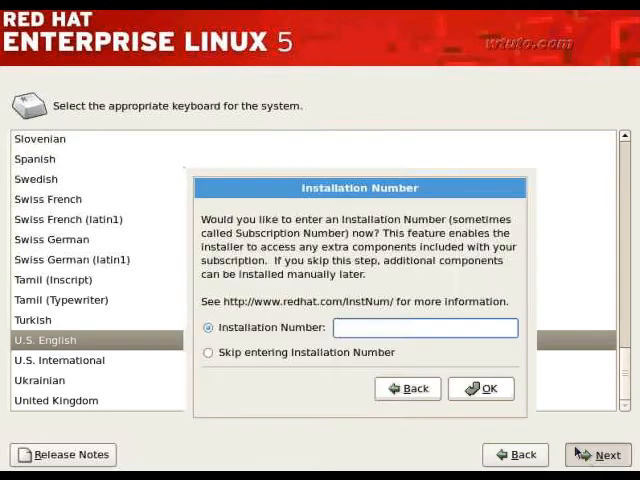
# Step: Skip the installation number and agree to initialize the blank drive, erasing data
pyautogui.click(208, 352)
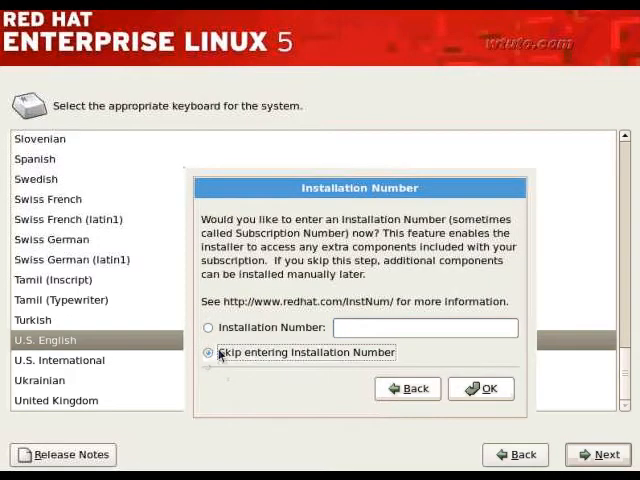
pyautogui.click(480, 388)
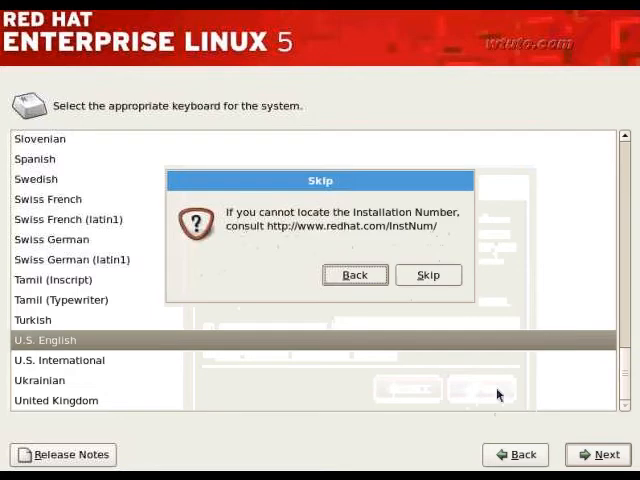
pyautogui.click(428, 274)
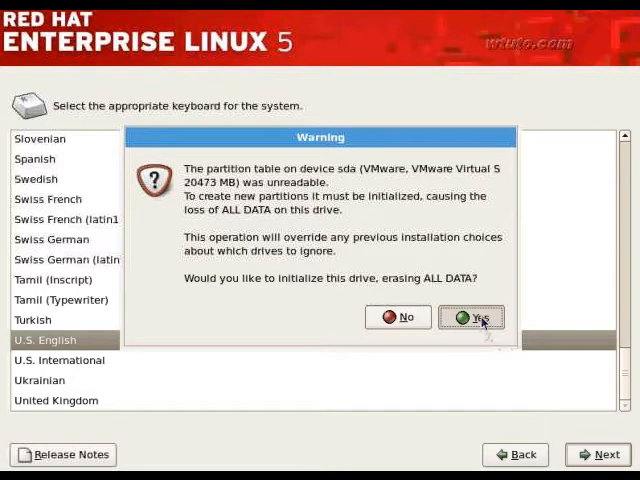
pyautogui.click(472, 316)
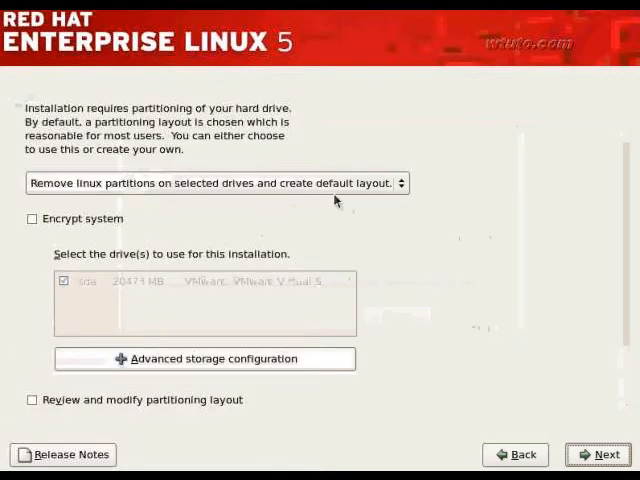
# Step: In the custom layout, create a new /boot partition of 200 MB from the free space
pyautogui.click(216, 184)
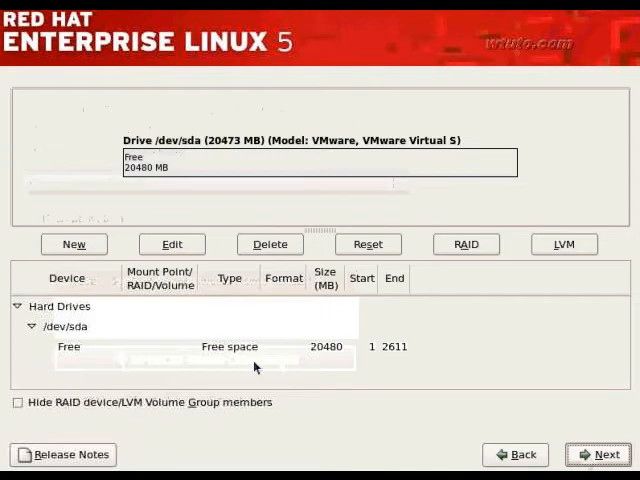
pyautogui.click(70, 348)
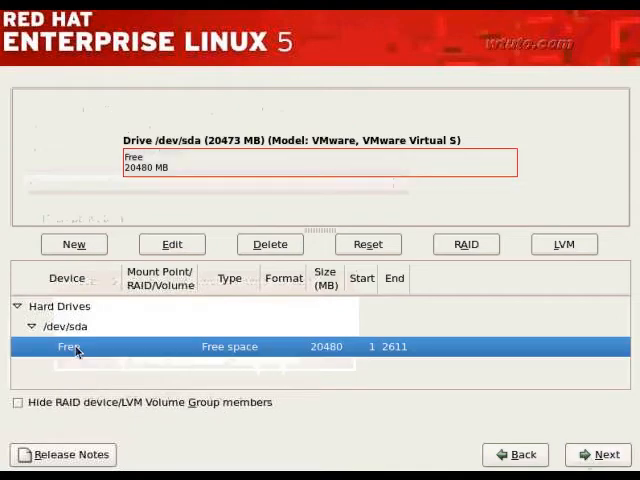
pyautogui.click(72, 244)
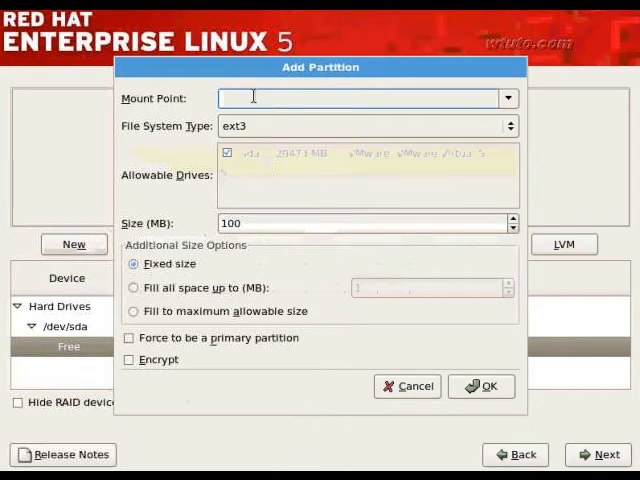
pyautogui.write('/boot')
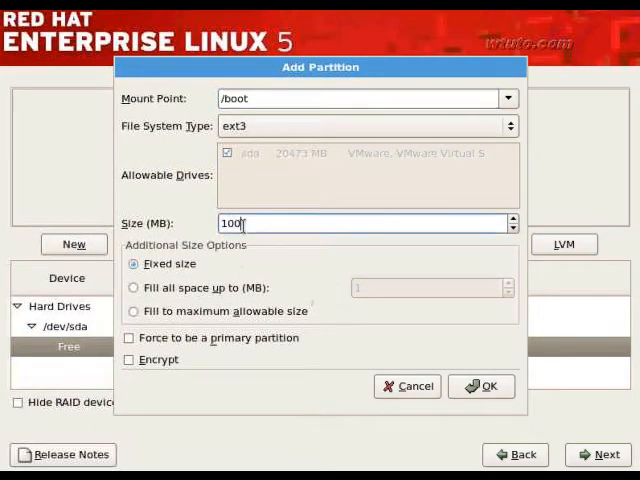
pyautogui.write('200')
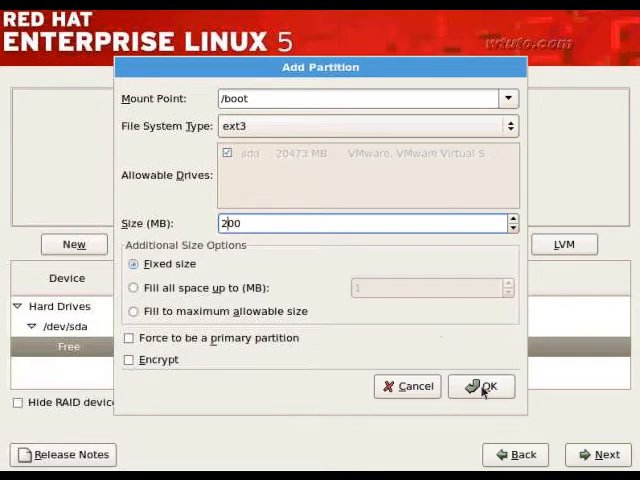
pyautogui.click(488, 386)
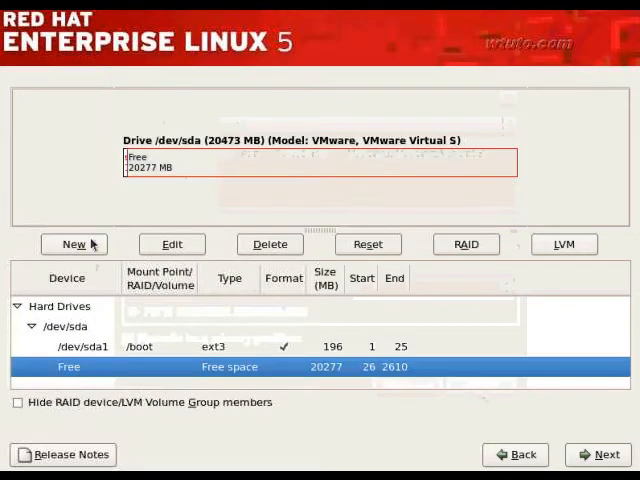
# Step: Add a new root (/) partition of 18000 MB
pyautogui.click(72, 244)
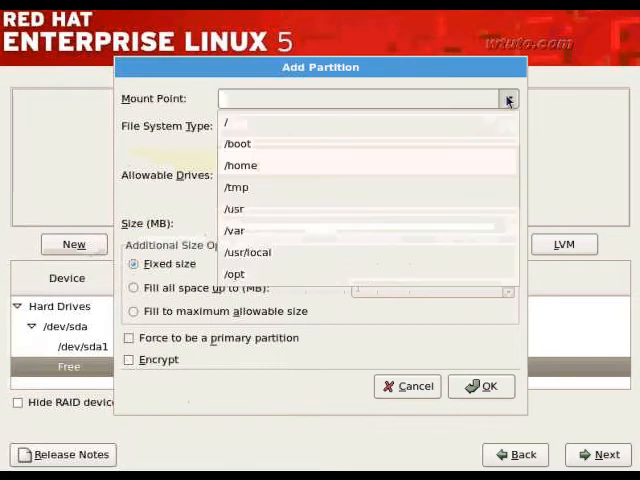
pyautogui.click(232, 122)
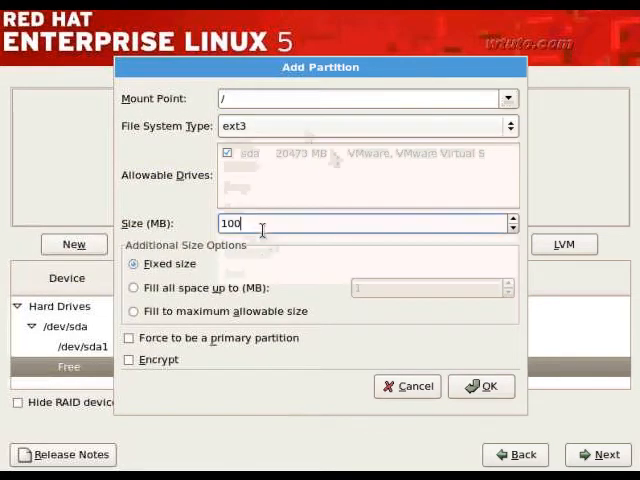
pyautogui.write('15')
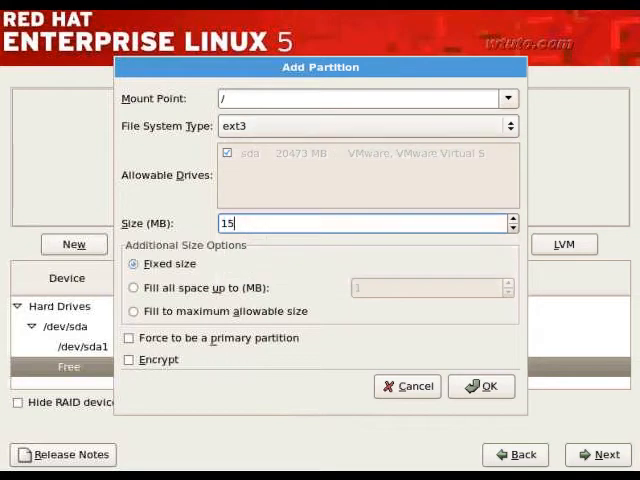
pyautogui.write('18000')
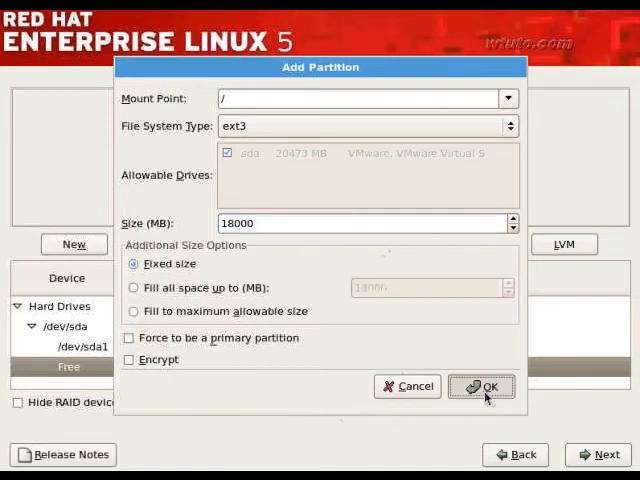
pyautogui.click(482, 386)
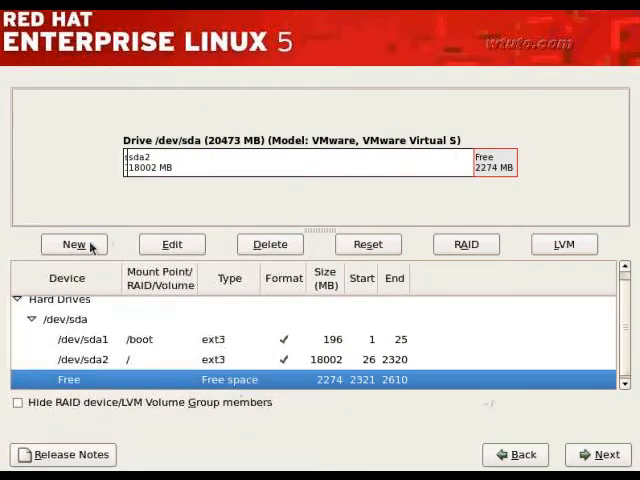
# Step: Add a 512 MB swap partition and finish partitioning
pyautogui.click(72, 244)
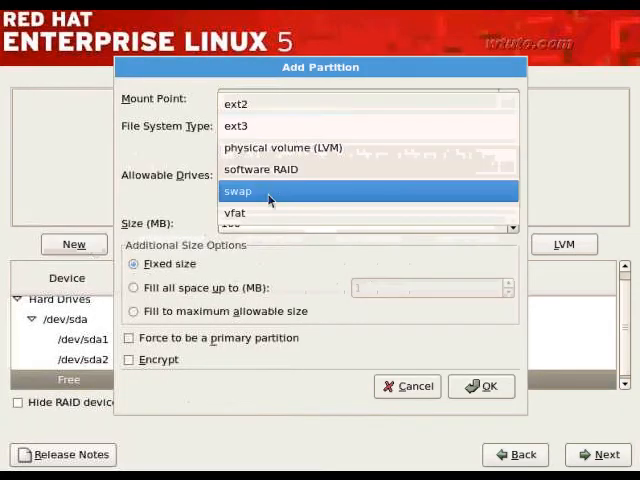
pyautogui.click(238, 192)
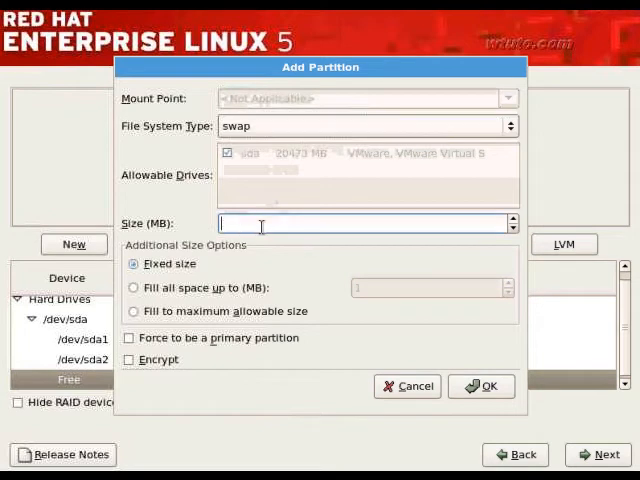
pyautogui.write('512')
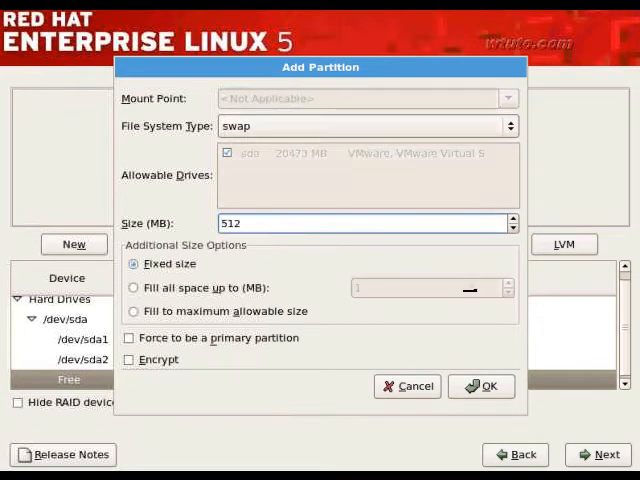
pyautogui.click(480, 386)
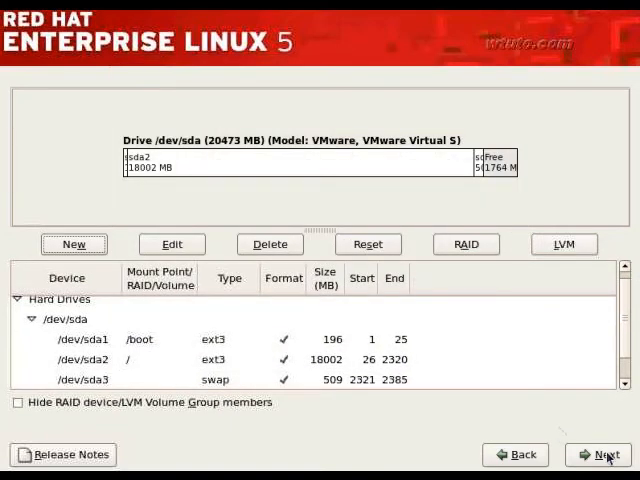
pyautogui.click(608, 454)
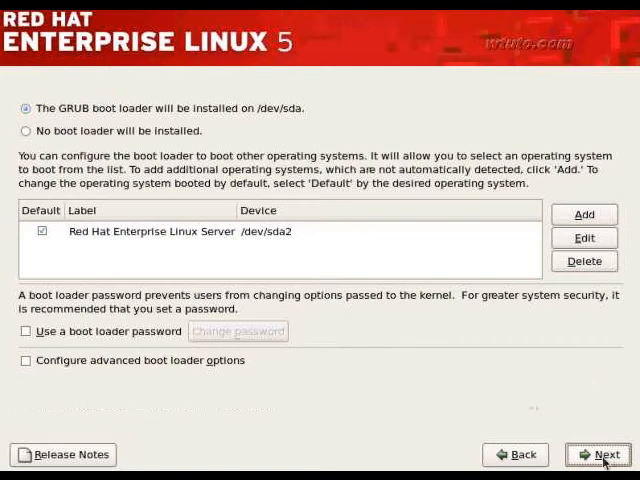
# Step: Keep default GRUB, then set eth0 to manual IPv4 10.0.0.11/255.0.0.0 with IPv6 disabled
pyautogui.click(600, 454)
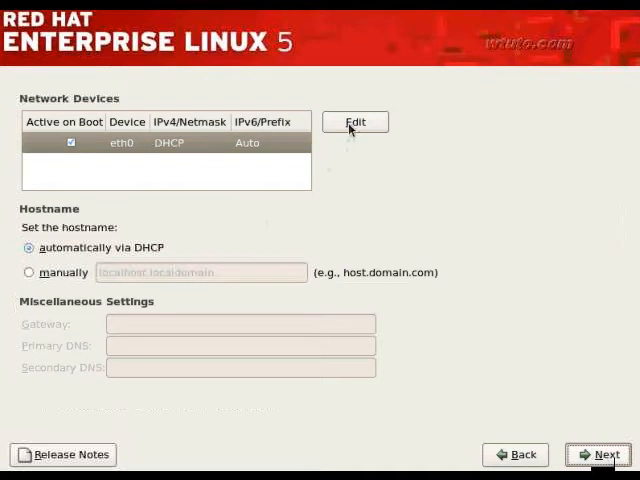
pyautogui.click(354, 120)
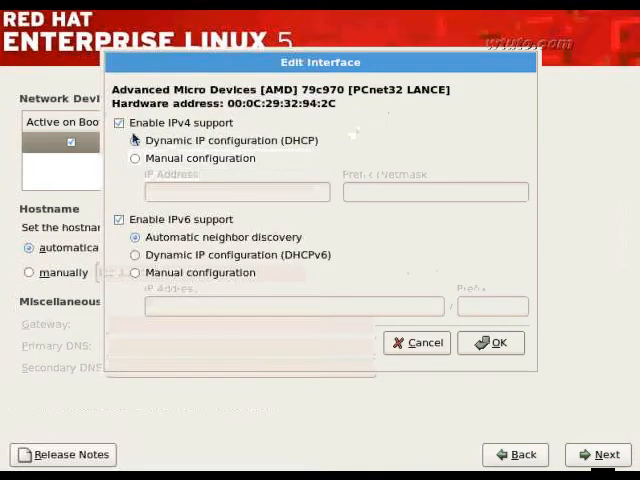
pyautogui.click(120, 220)
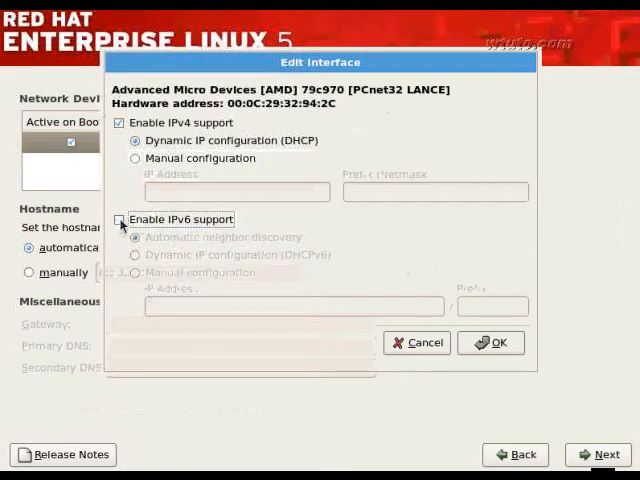
pyautogui.click(136, 158)
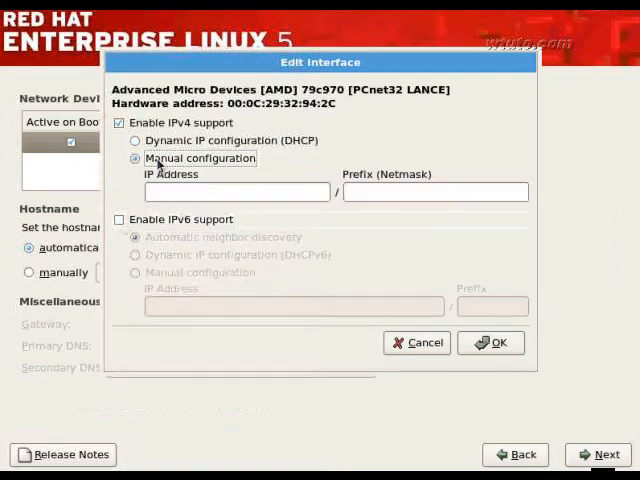
pyautogui.click(236, 192)
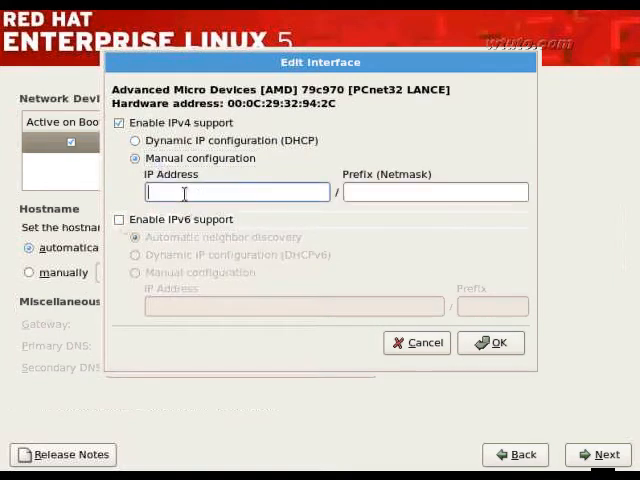
pyautogui.write('10.0.0.11')
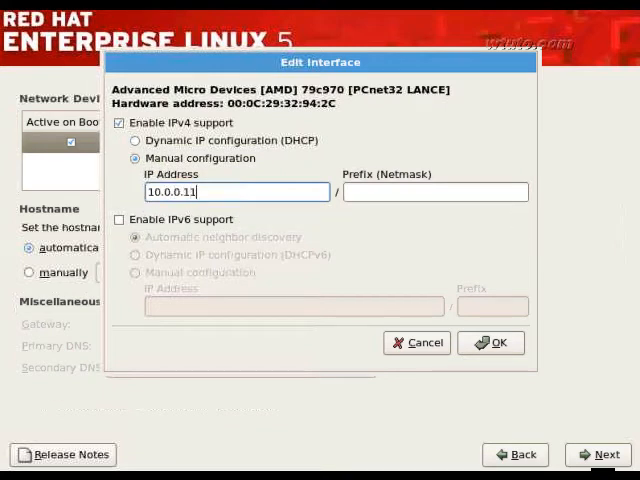
pyautogui.write('255.0.0.0')
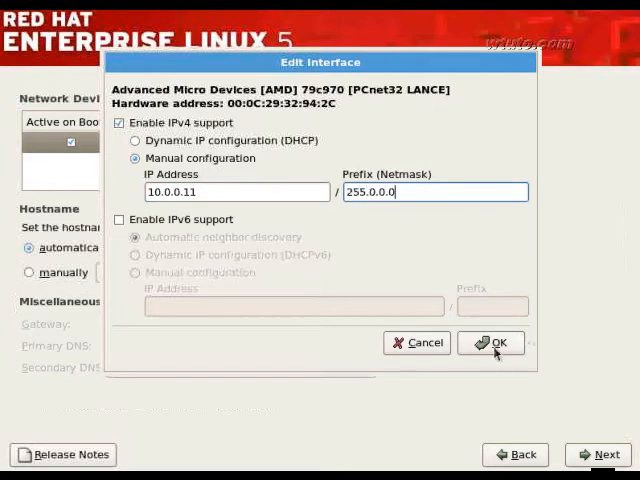
pyautogui.click(492, 344)
pyautogui.write('linux')
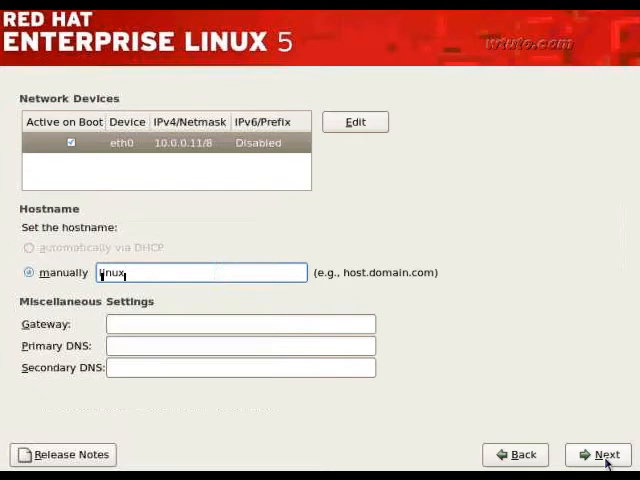
# Step: Continue past network setup despite the missing gateway and primary DNS warnings
pyautogui.click(600, 456)
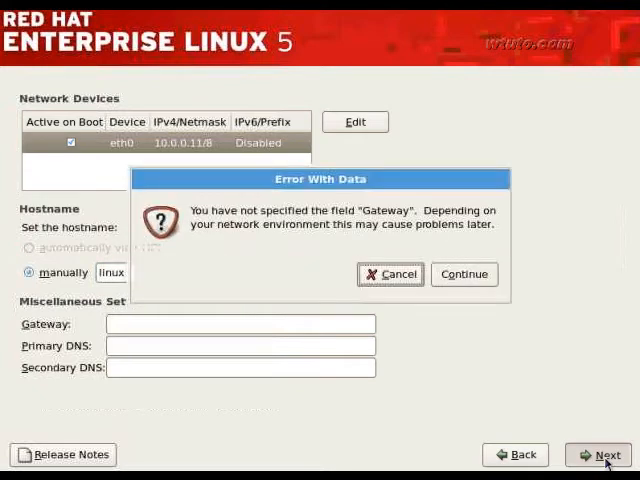
pyautogui.click(464, 274)
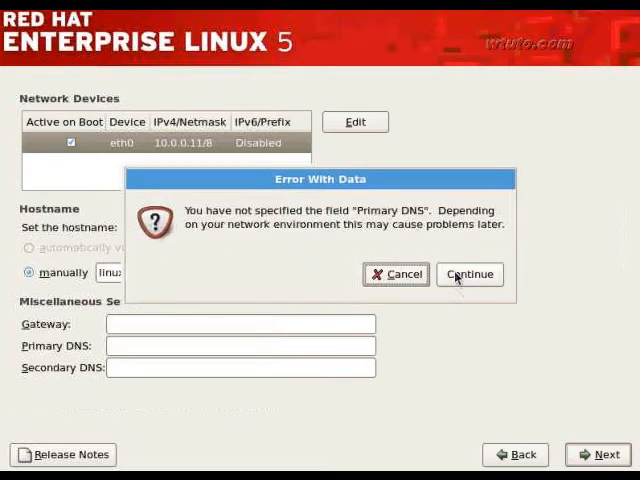
pyautogui.click(468, 274)
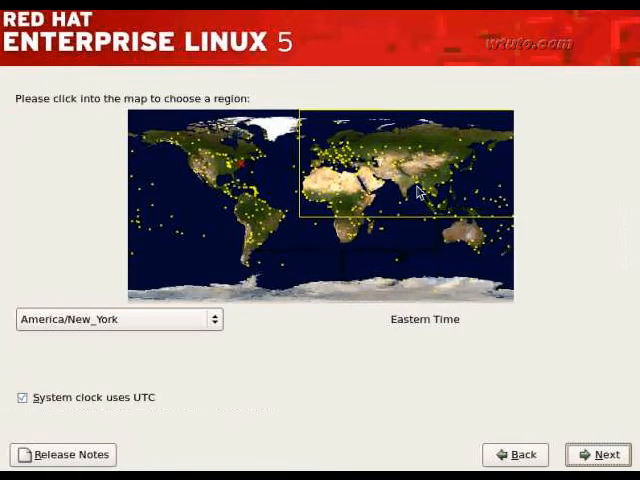
# Step: Zoom into Asia and select Kolkata for the Asia/Kolkata time zone, then continue
pyautogui.click(420, 190)
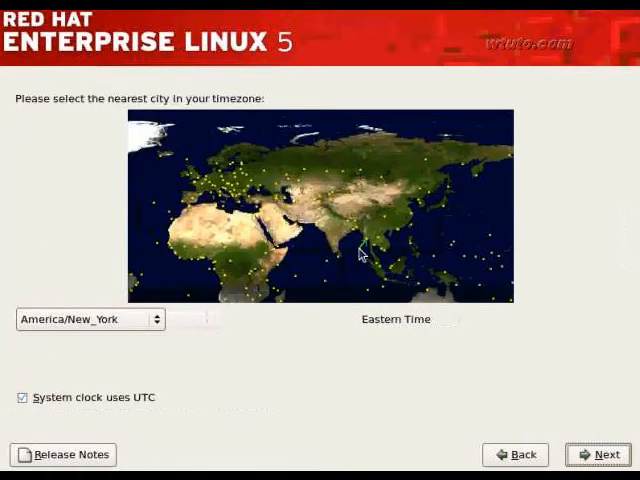
pyautogui.click(360, 240)
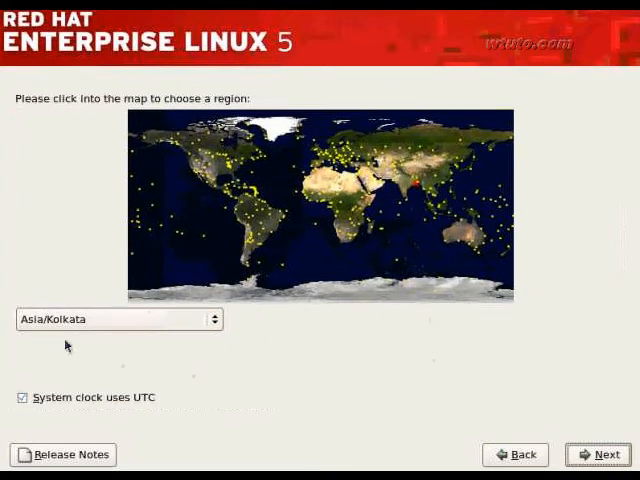
pyautogui.click(600, 456)
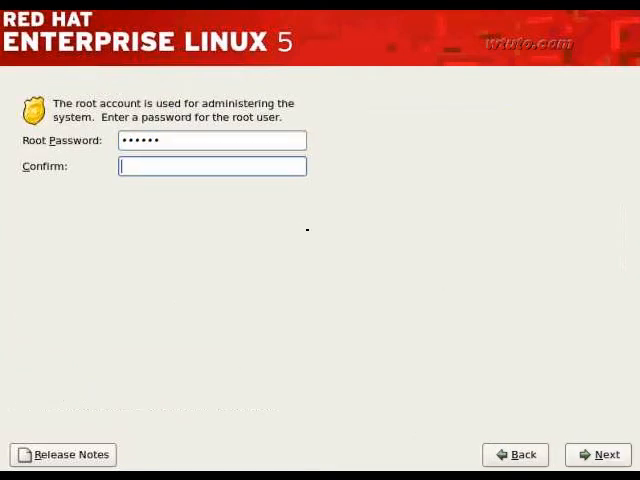
# Step: Enter and confirm the root password and continue
pyautogui.write('•••••')
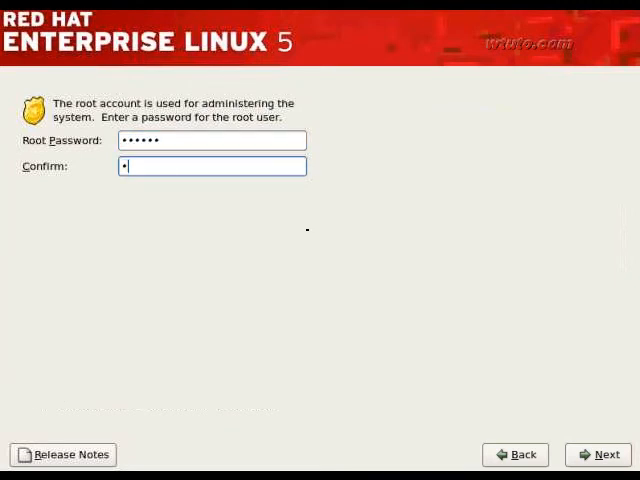
pyautogui.write('•••••')
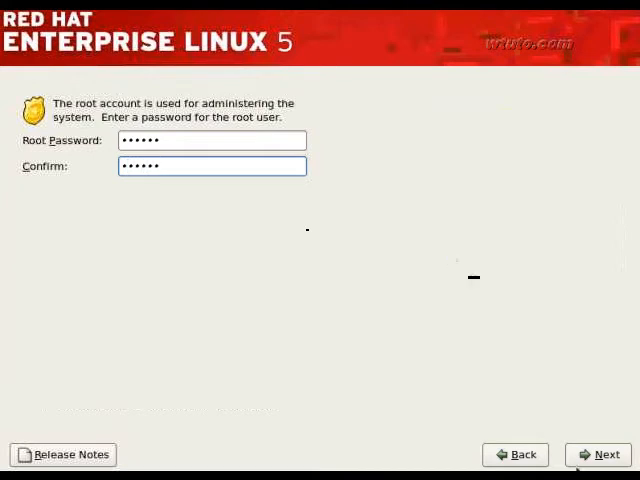
pyautogui.click(602, 456)
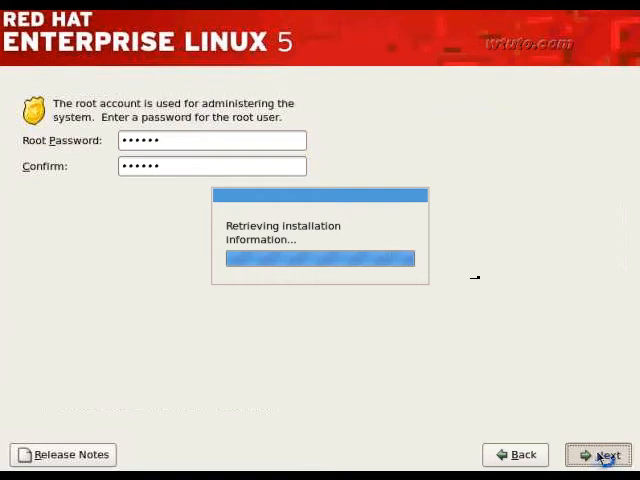
# Step: Choose Customize now, review the Applications package groups, and proceed to dependency checking
pyautogui.click(600, 454)
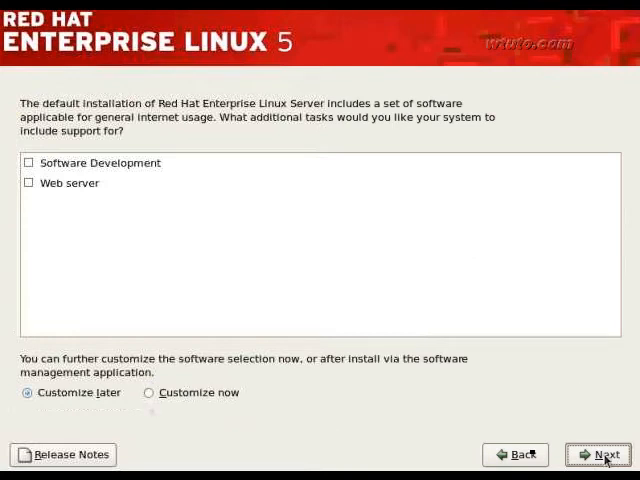
pyautogui.moveTo(404, 380)
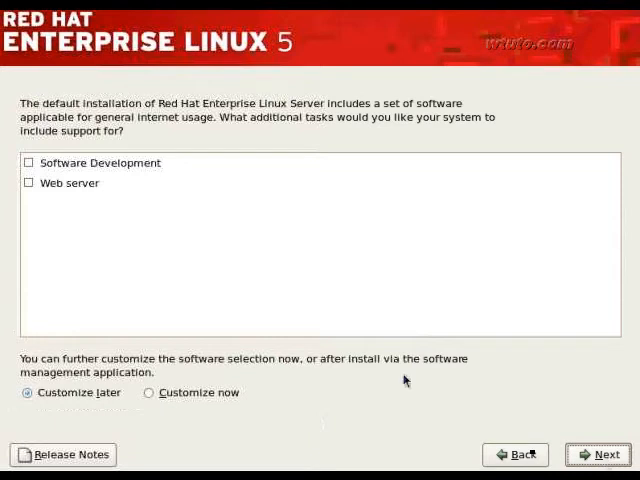
pyautogui.click(150, 392)
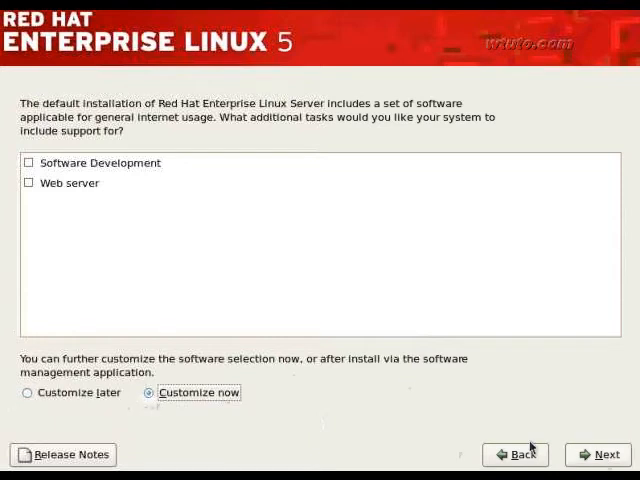
pyautogui.click(608, 454)
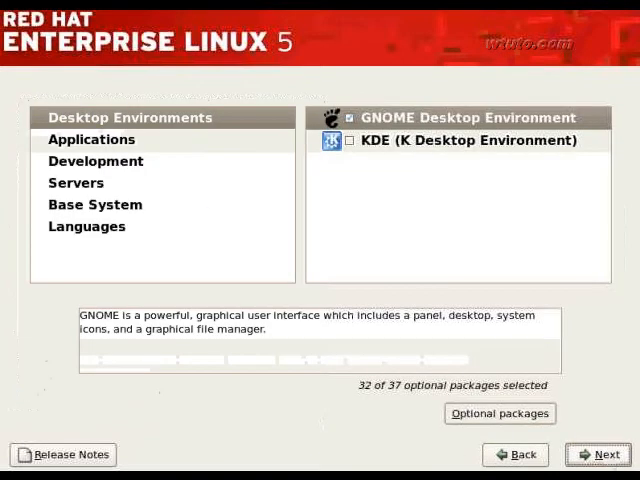
pyautogui.click(92, 140)
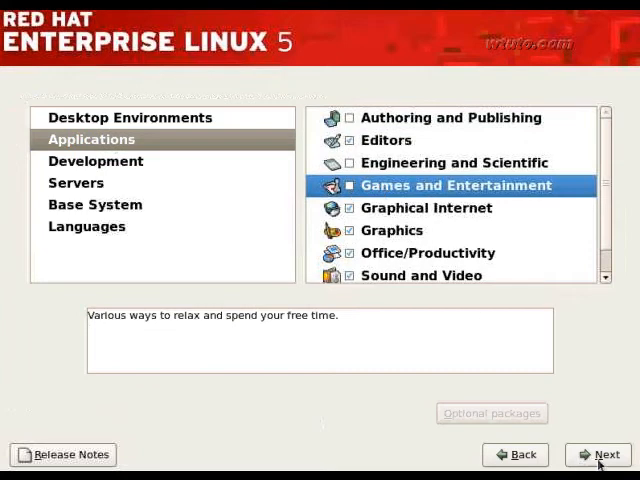
pyautogui.click(600, 454)
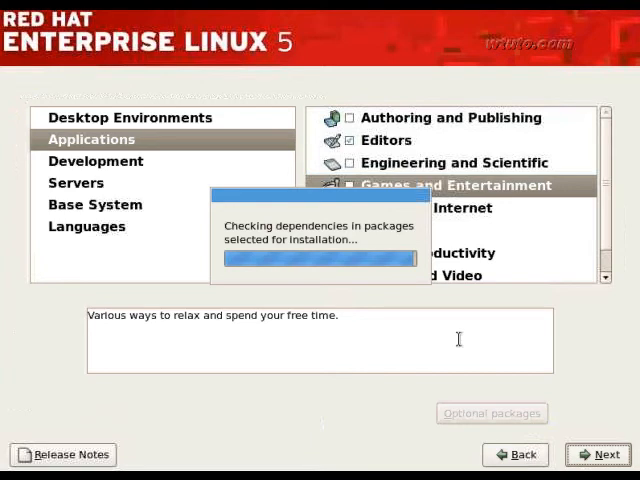
# Step: Confirm the dependency check and begin installing the system
pyautogui.click(600, 454)
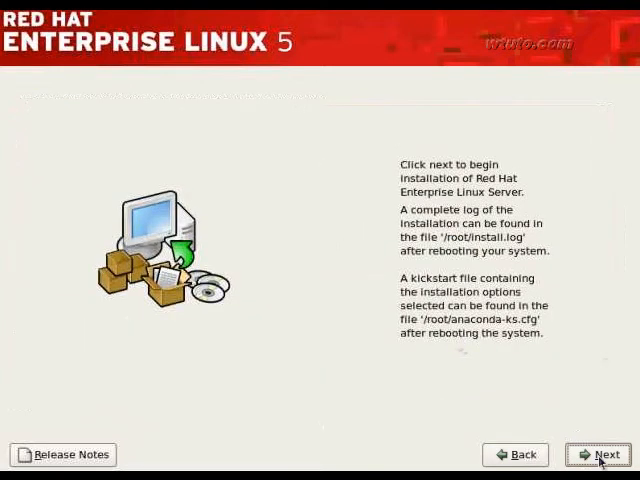
pyautogui.click(600, 454)
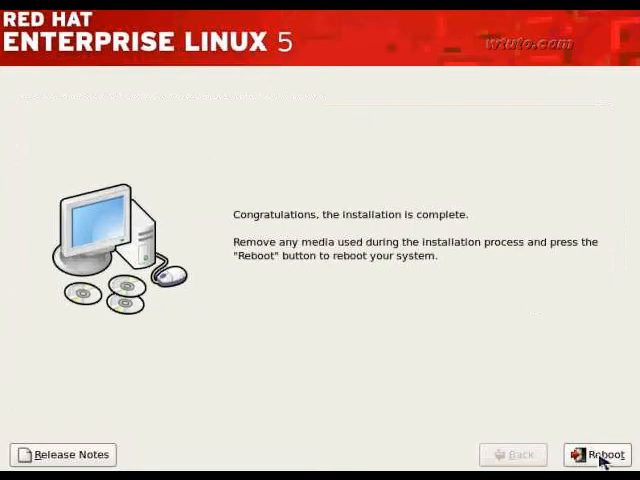
pyautogui.click(592, 456)
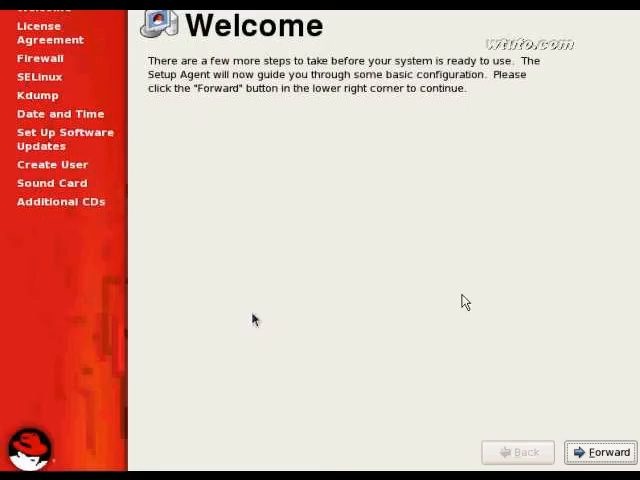
pyautogui.moveTo(468, 304)
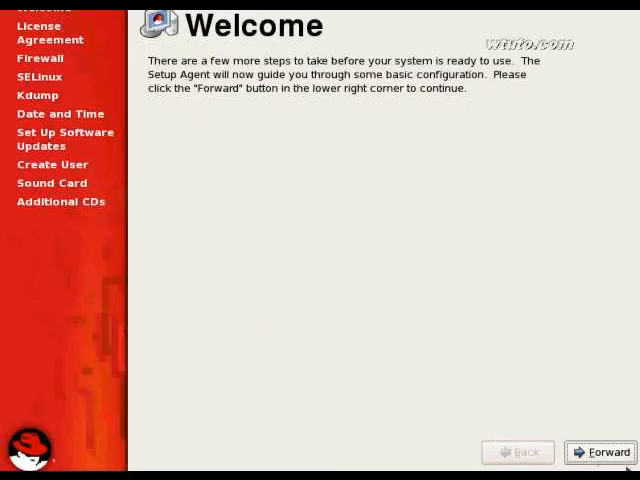
# Step: Pass the welcome and license screens, then set the firewall to Disabled and confirm the override
pyautogui.click(608, 452)
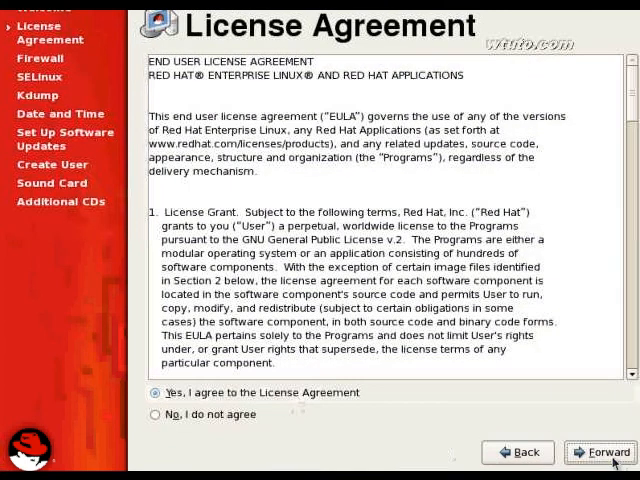
pyautogui.click(604, 452)
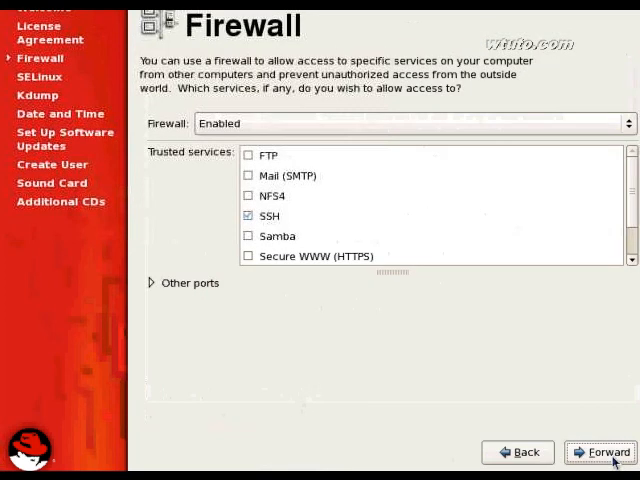
pyautogui.click(412, 122)
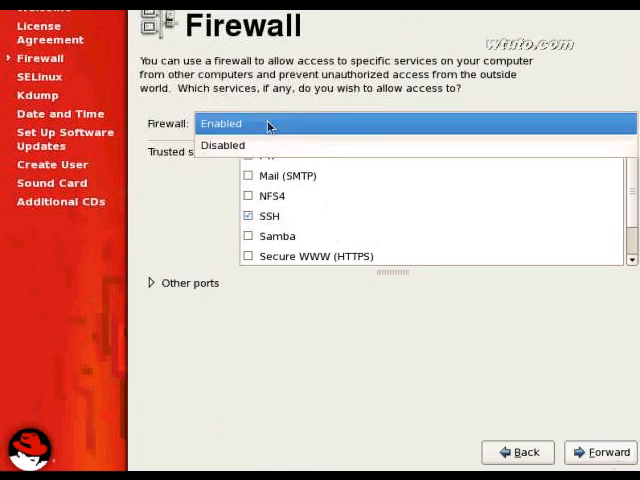
pyautogui.click(222, 144)
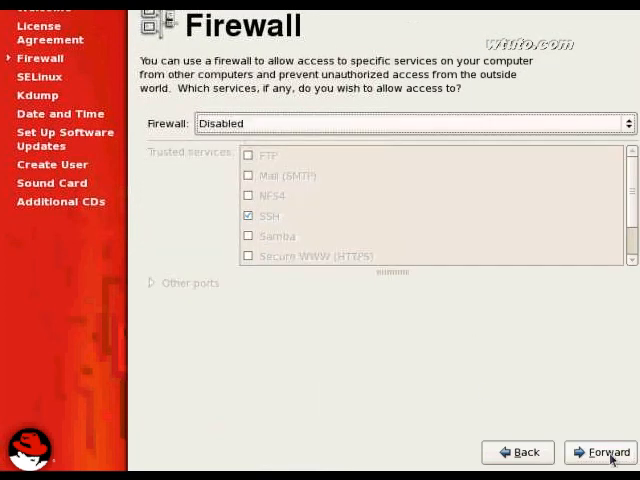
pyautogui.click(604, 452)
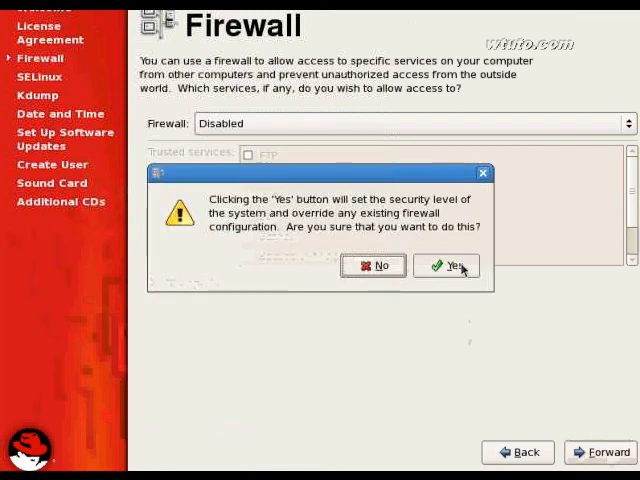
pyautogui.click(444, 266)
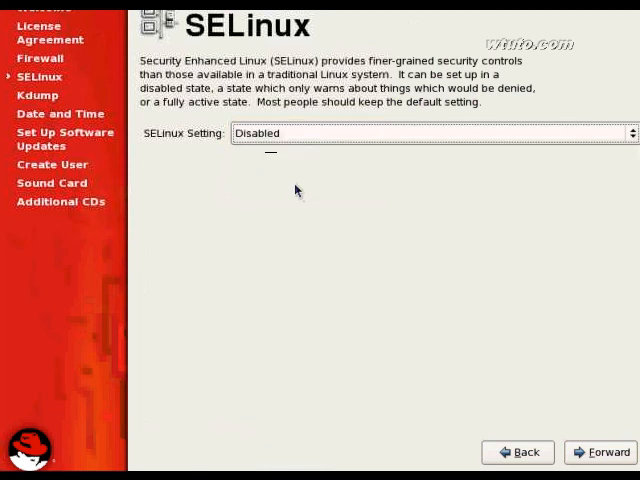
# Step: Keep SELinux disabled, accepting the reboot notice, and accept the current date and time
pyautogui.click(608, 452)
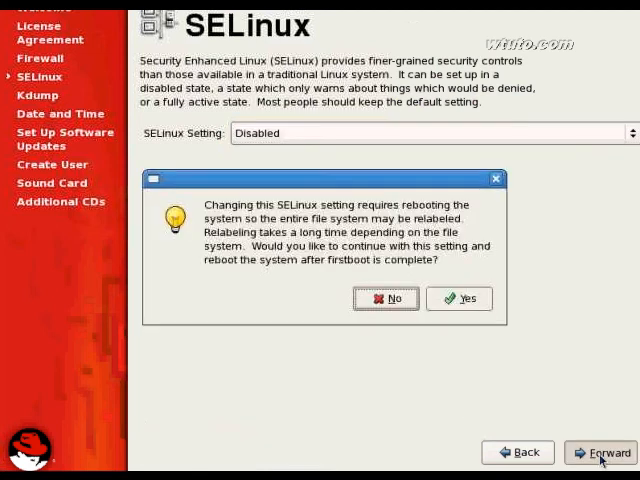
pyautogui.click(458, 300)
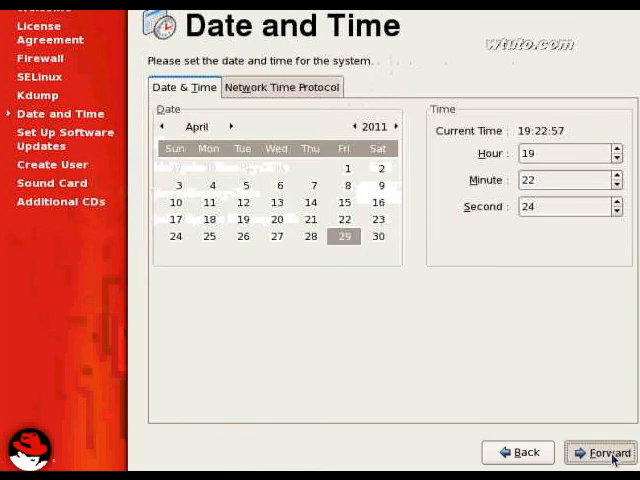
pyautogui.click(606, 452)
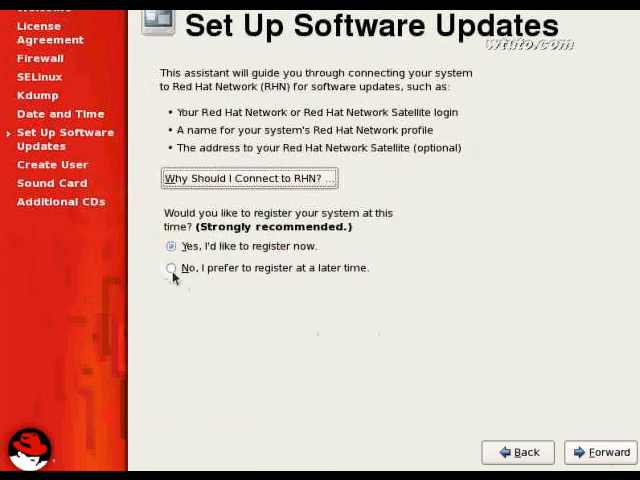
# Step: Choose to register for updates later and decline connecting to Red Hat Network
pyautogui.click(170, 268)
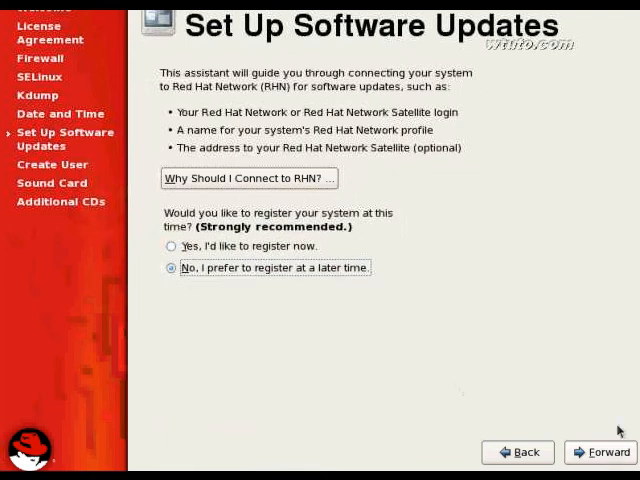
pyautogui.click(604, 452)
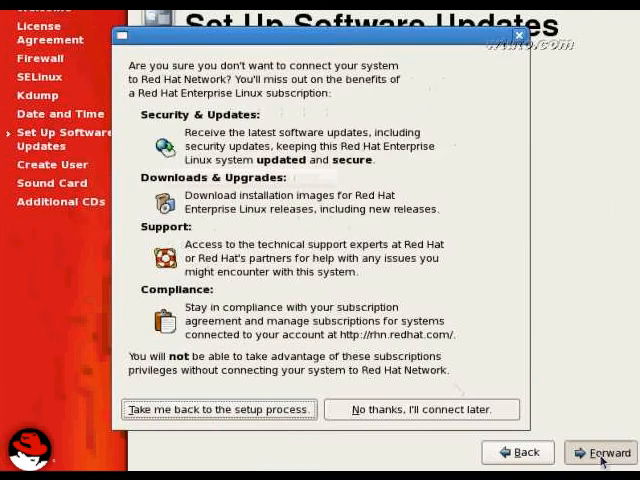
pyautogui.click(420, 410)
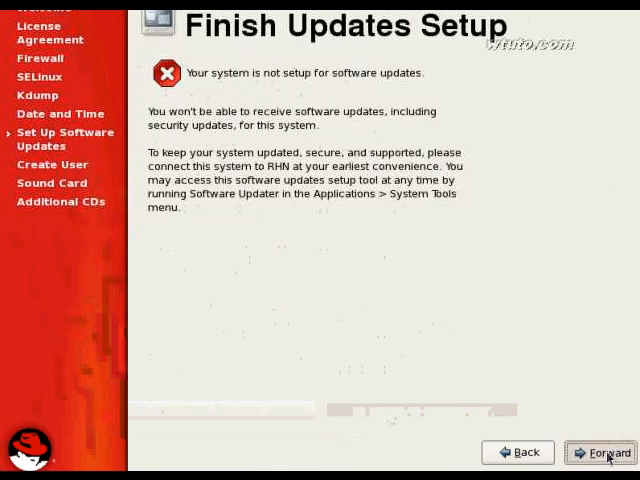
pyautogui.click(592, 452)
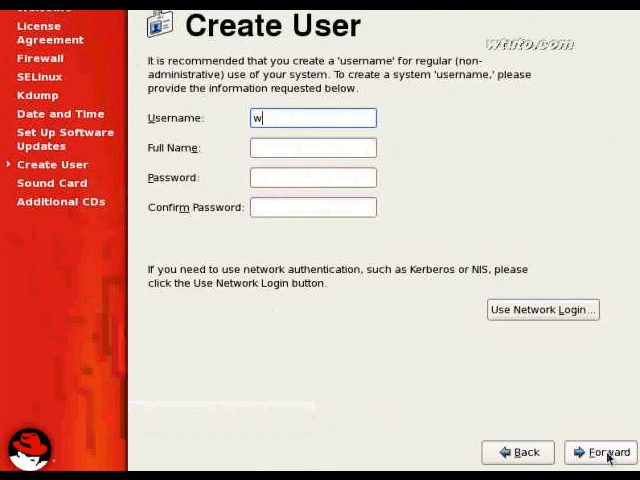
pyautogui.write('all')
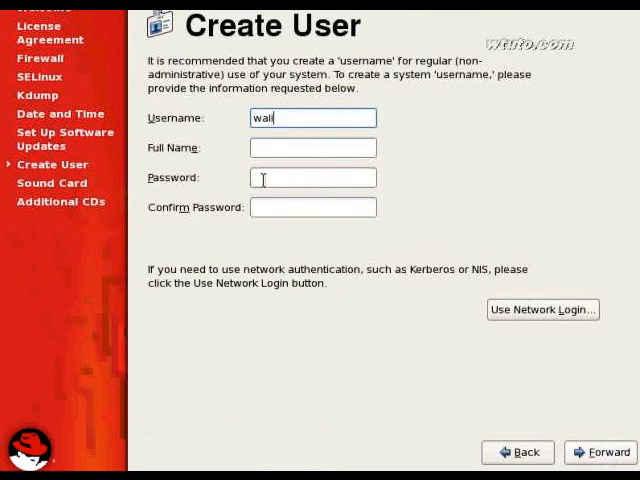
pyautogui.click(312, 148)
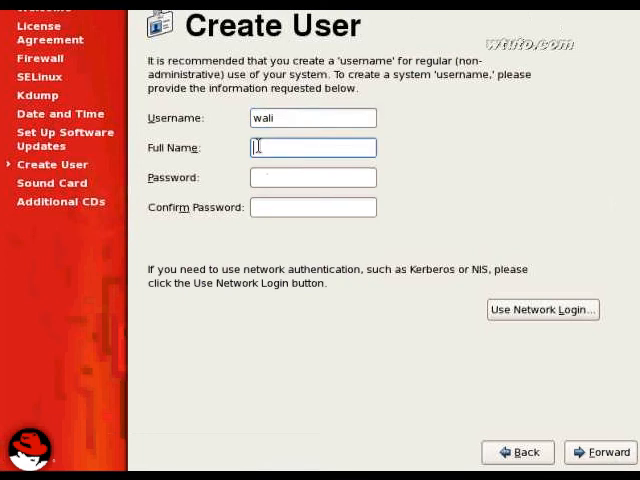
pyautogui.write('wali alam')
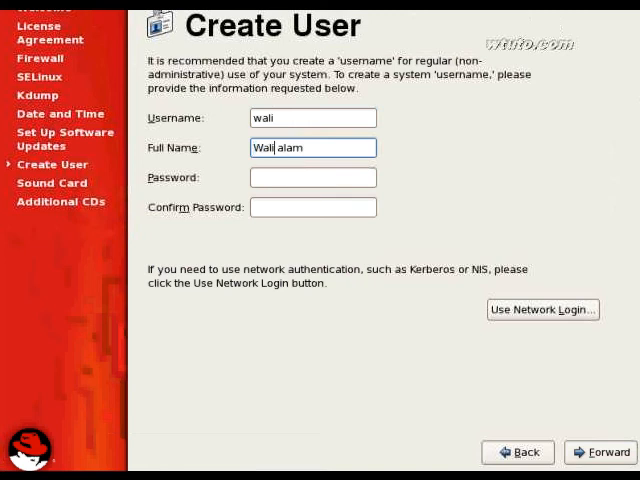
pyautogui.click(312, 176)
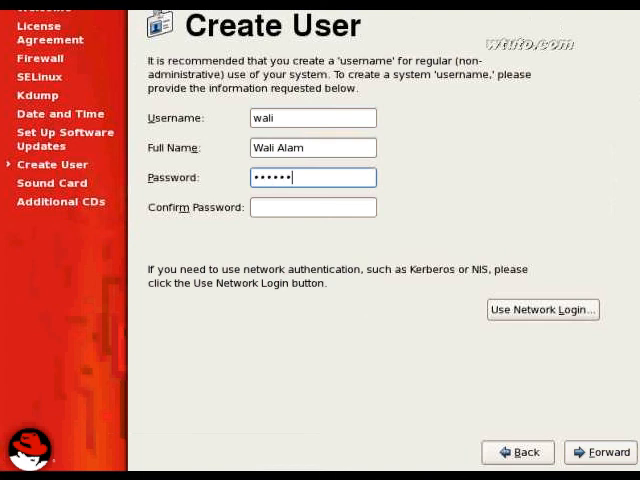
pyautogui.write('••')
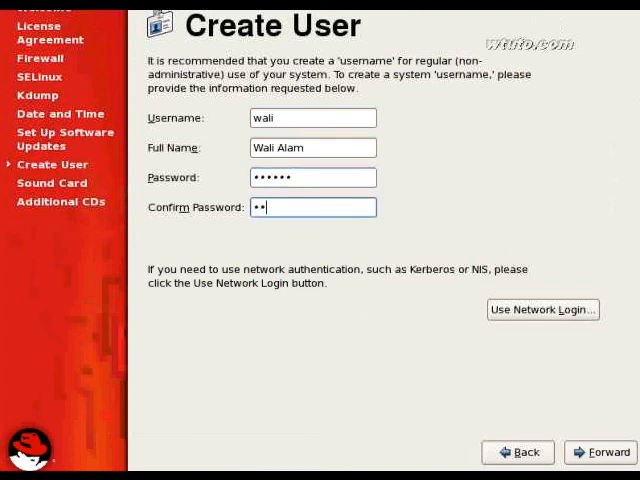
pyautogui.write('••••')
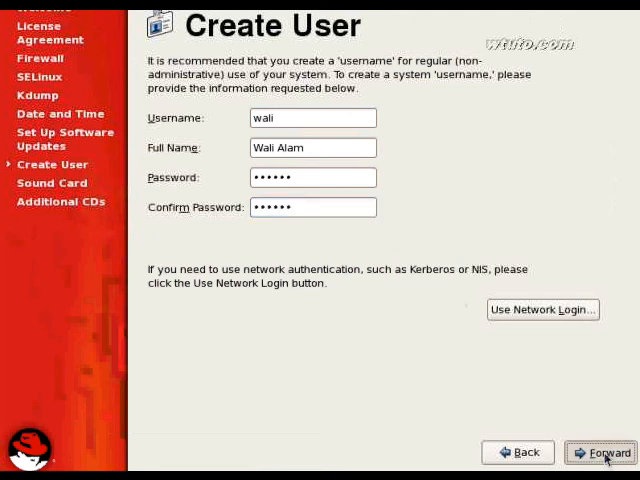
pyautogui.click(608, 452)
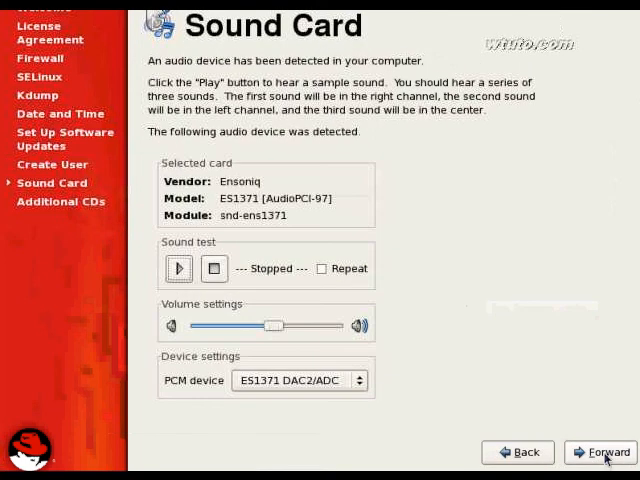
# Step: Accept the detected sound card, finish without additional CDs, and acknowledge the reboot notice
pyautogui.click(600, 452)
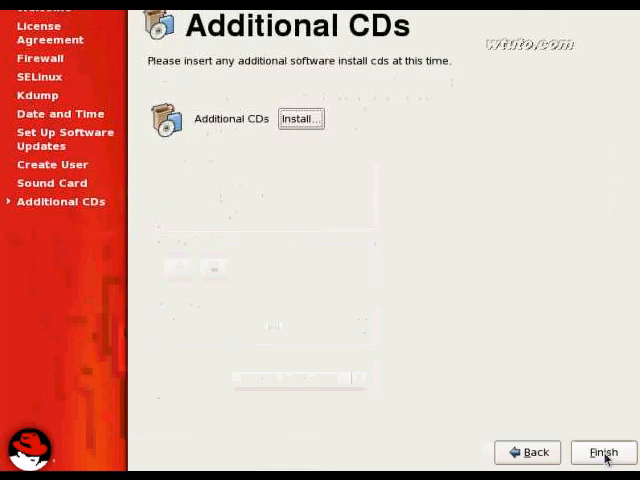
pyautogui.click(602, 452)
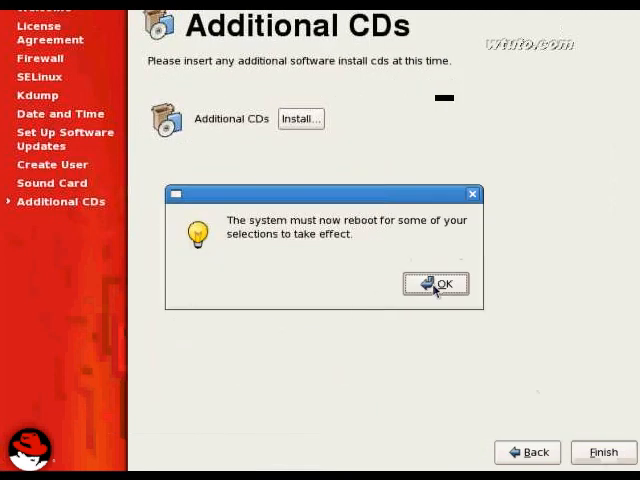
pyautogui.click(434, 284)
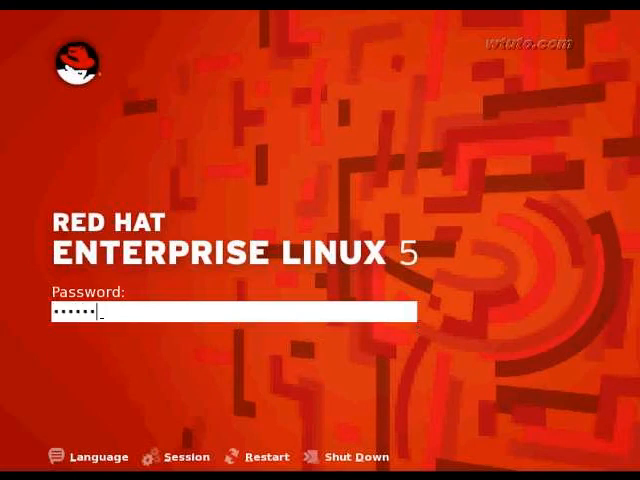
# Step: Submit the login password and open the Computer window from the desktop icon
pyautogui.press('Return')
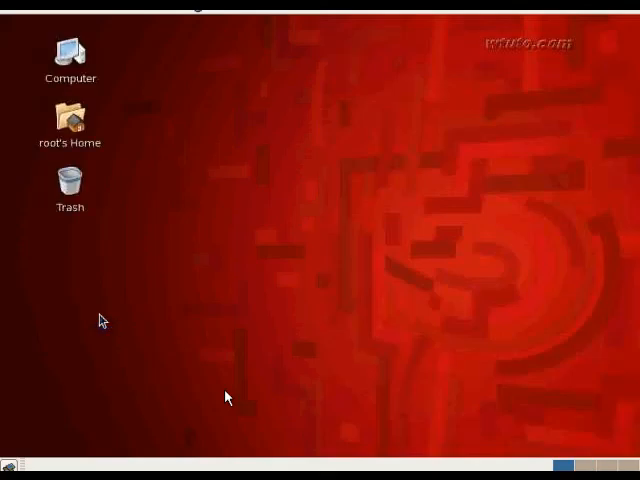
pyautogui.moveTo(222, 188)
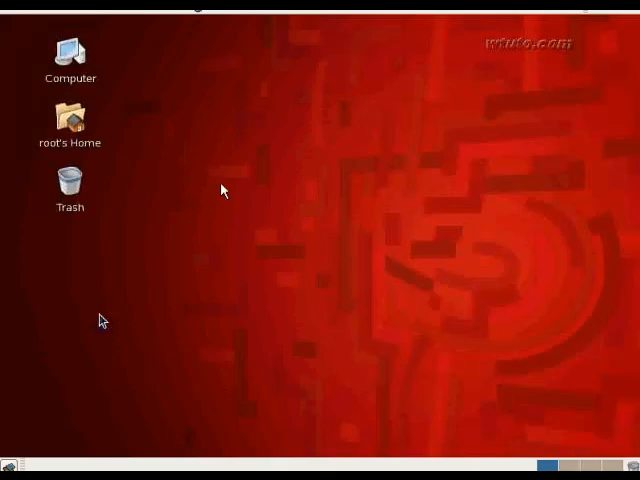
pyautogui.moveTo(176, 66)
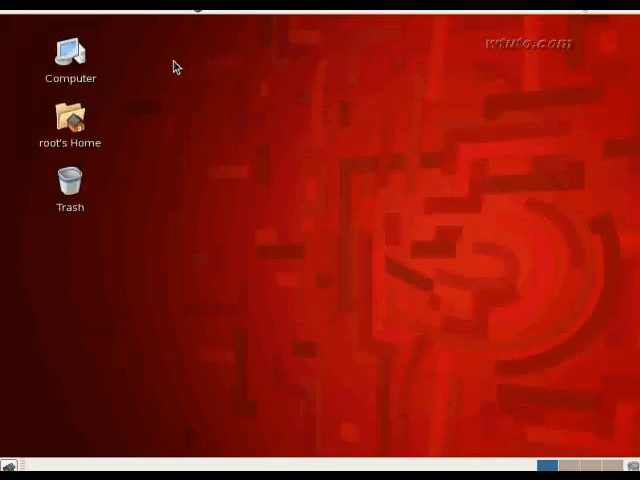
pyautogui.doubleClick(68, 52)
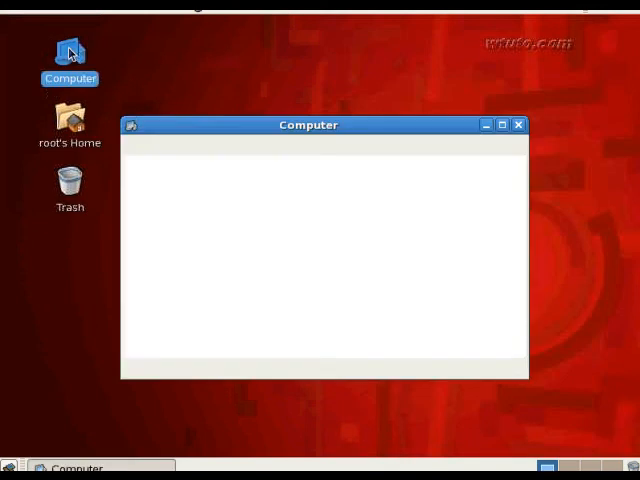